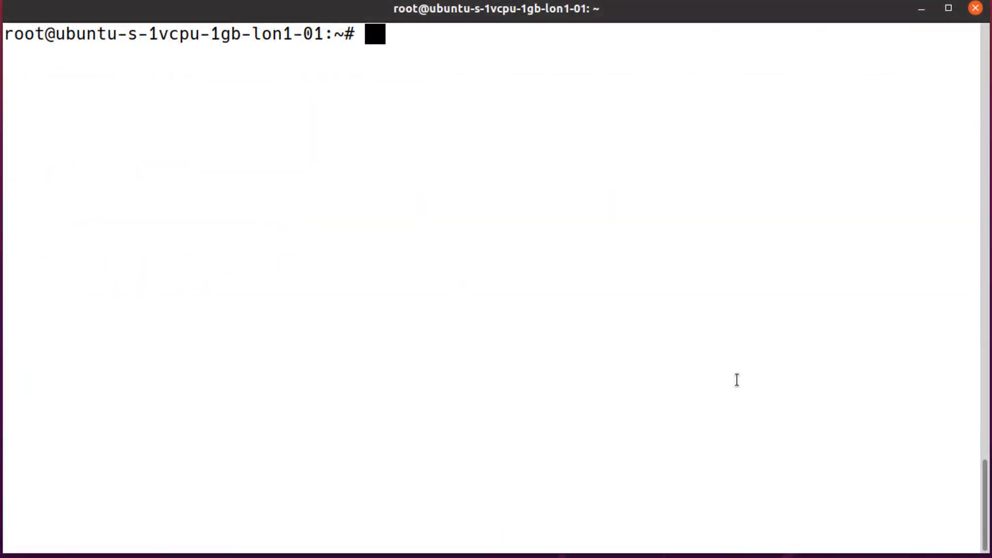
# Open 000-default.conf in vim and type a <Directory /var/www/html/project> block with 'Require ip 92'.
pyautogui.write('vim /etc/apache2/sites-available/000-default.conf')
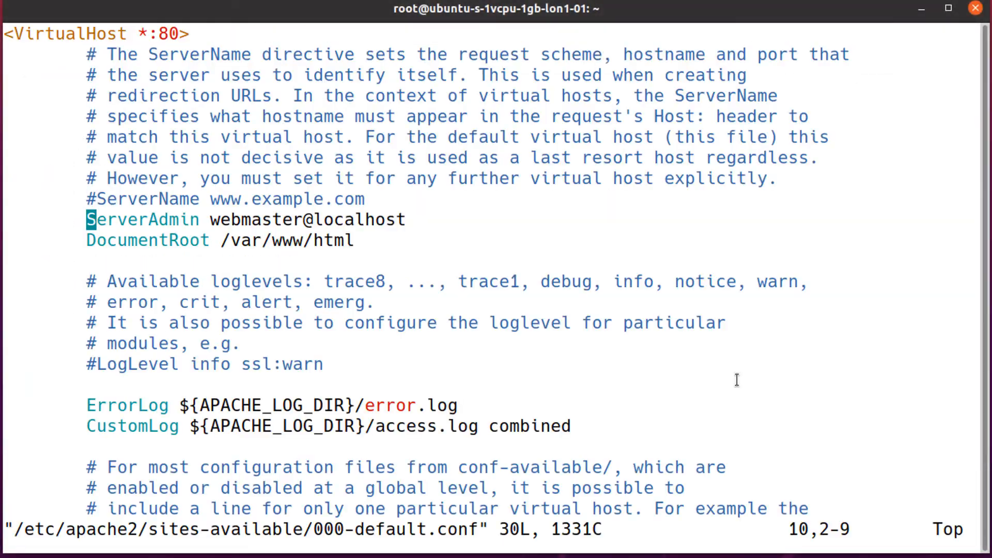
pyautogui.write('<Directory')
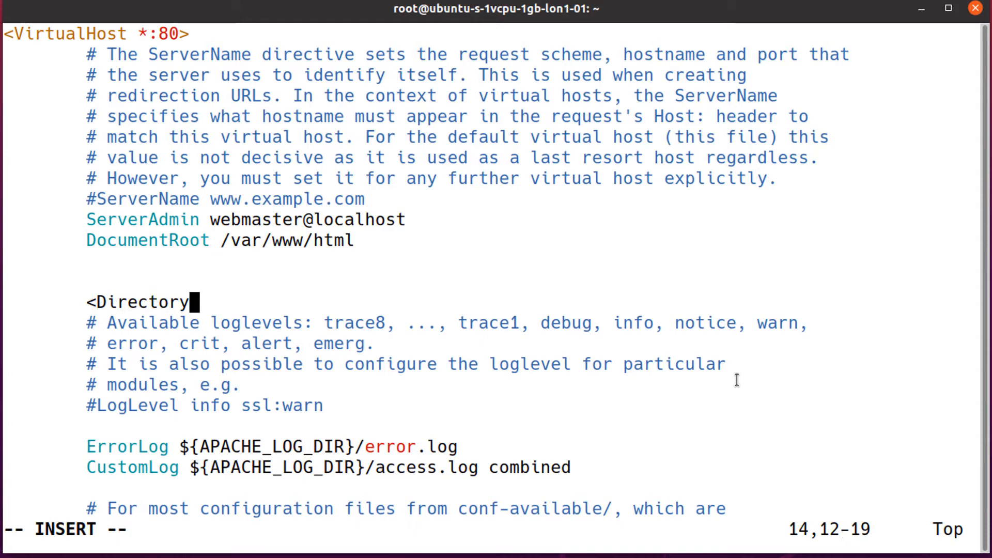
pyautogui.write('/var/www/html/p')
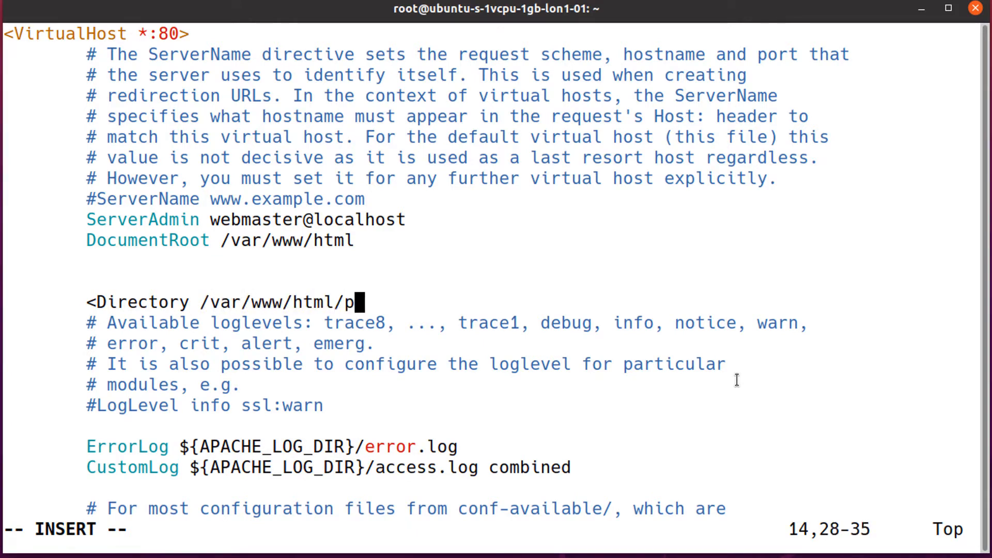
pyautogui.write('roject>')
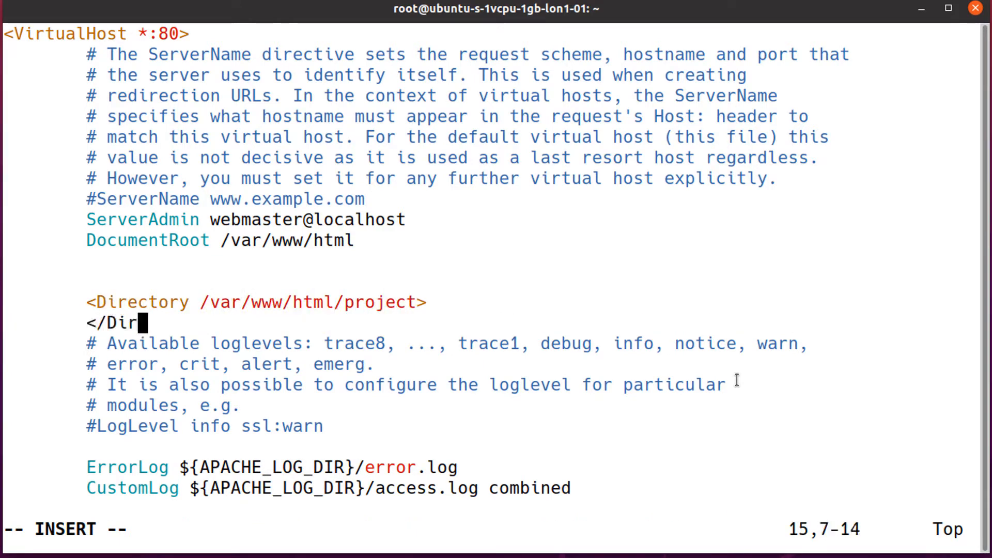
pyautogui.write('Require ip 92')
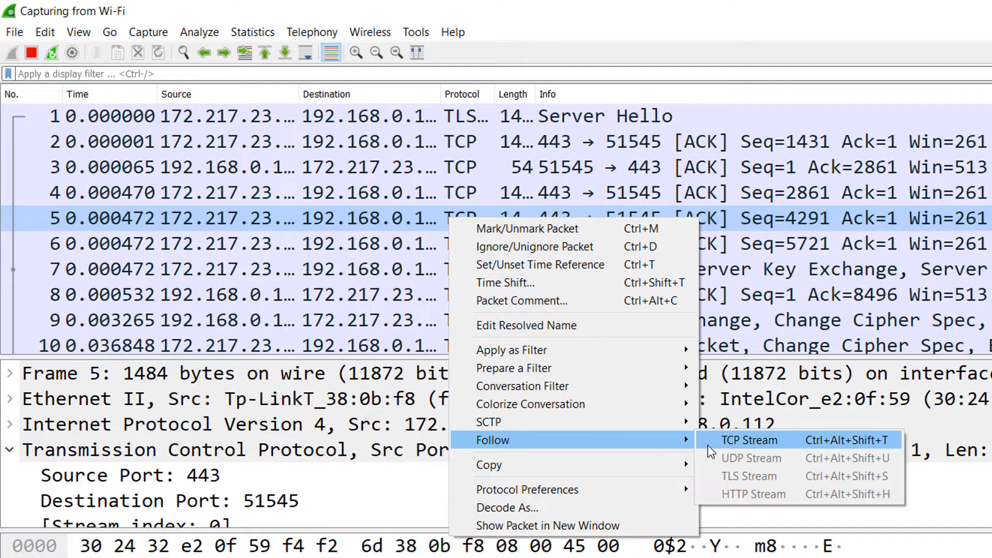
# Follow packet 5's TCP stream, then show the supported tags on the mongo-express Docker Hub page.
pyautogui.click(747, 440)
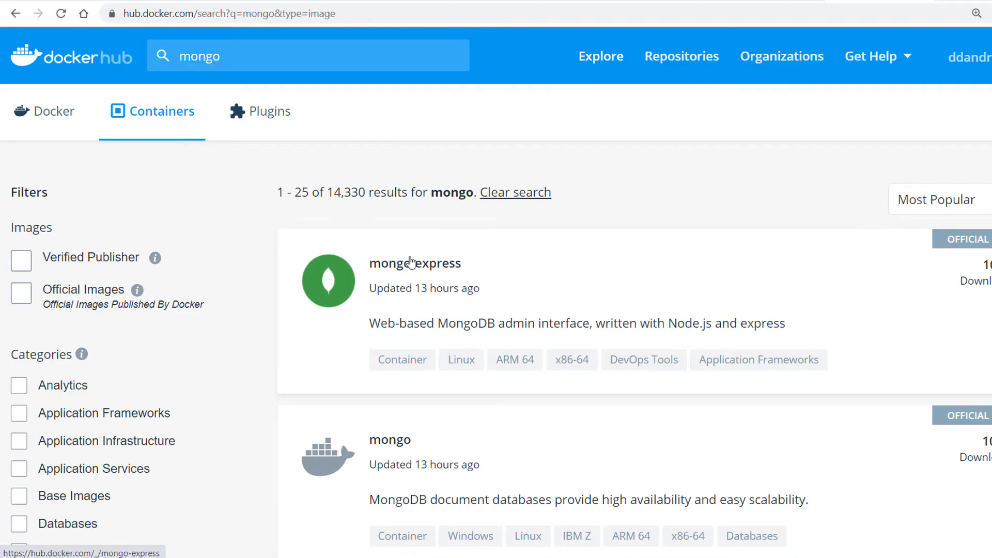
pyautogui.click(415, 262)
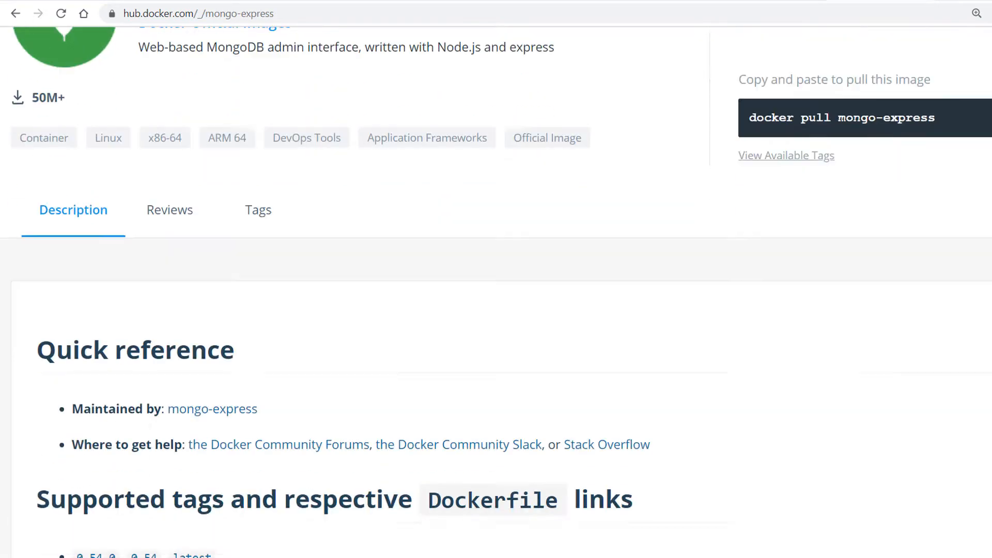
pyautogui.scroll(-3)
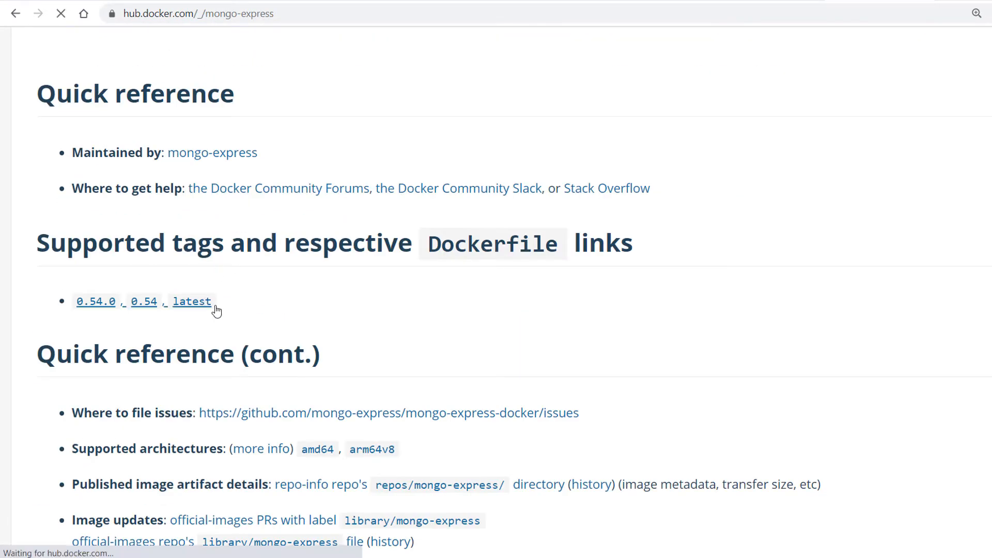
# Open the 'latest' tag's Dockerfile on GitHub and scroll through its contents.
pyautogui.click(192, 302)
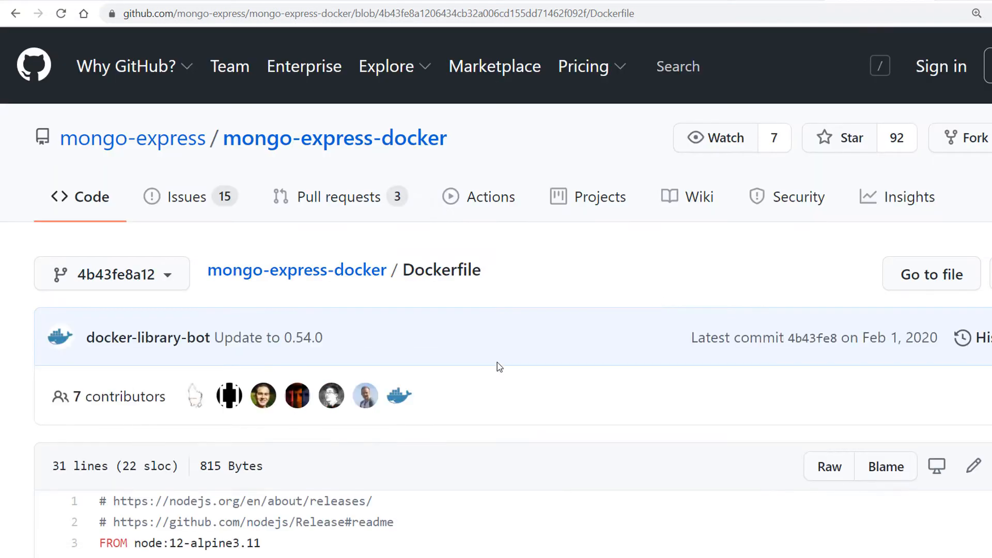
pyautogui.scroll(-3)
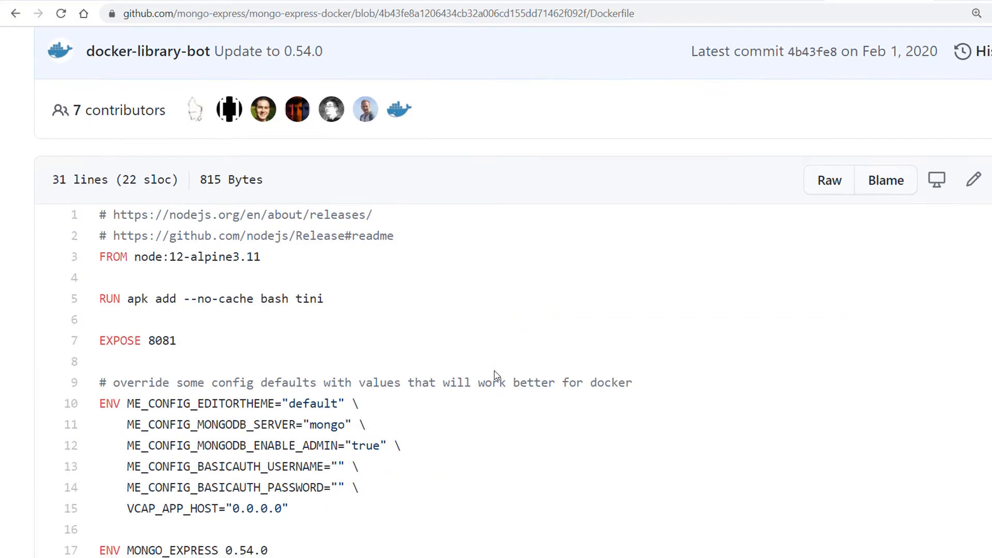
pyautogui.scroll(-3)
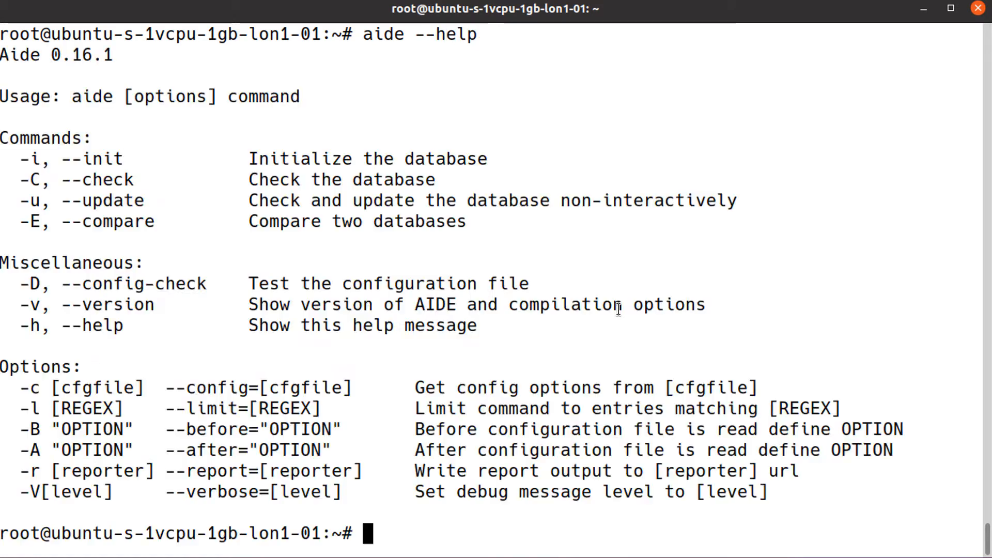
# Run the rkhunter check, scroll its OK results, and clear the scan output.
pyautogui.write('rkhunter --check')
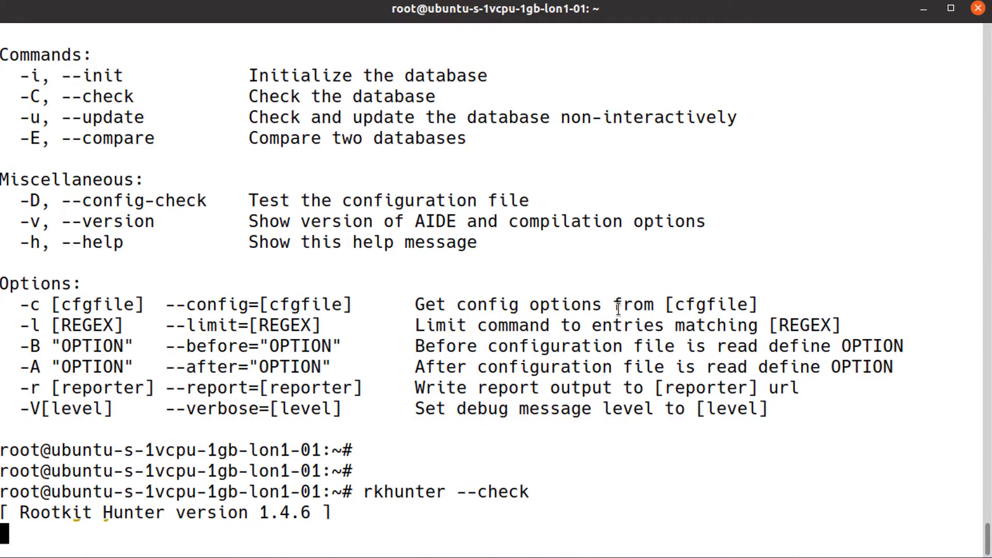
pyautogui.scroll(-3)
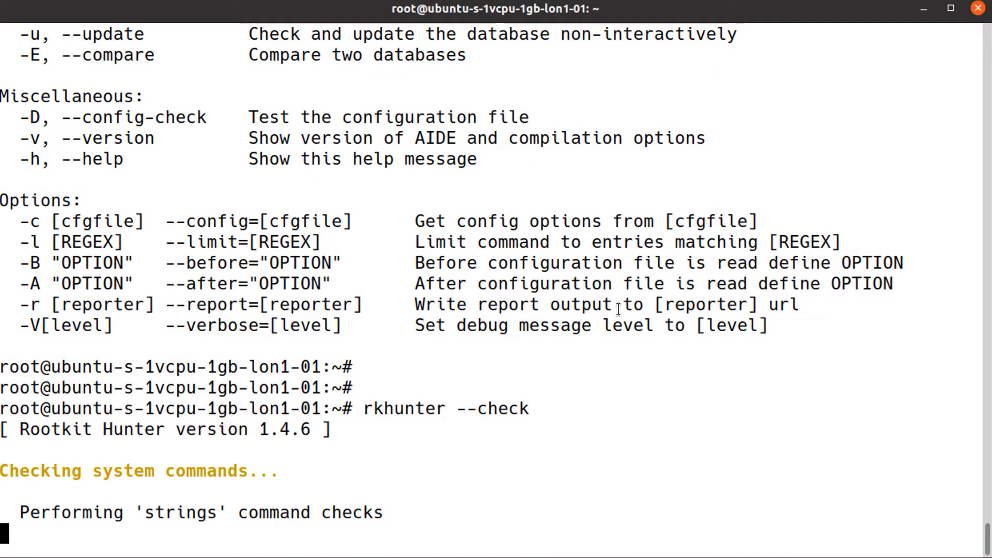
pyautogui.scroll(-3)
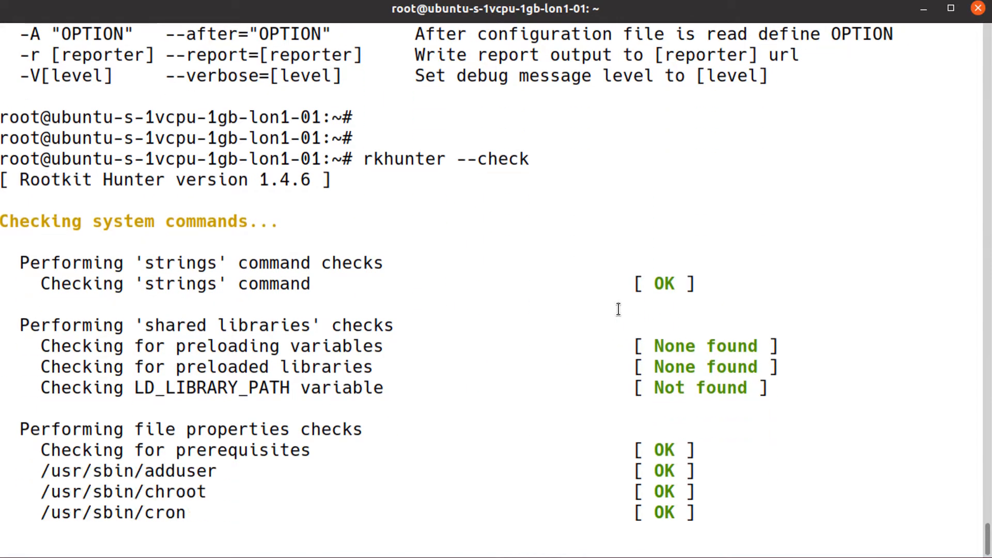
pyautogui.scroll(-3)
pyautogui.write('ch')
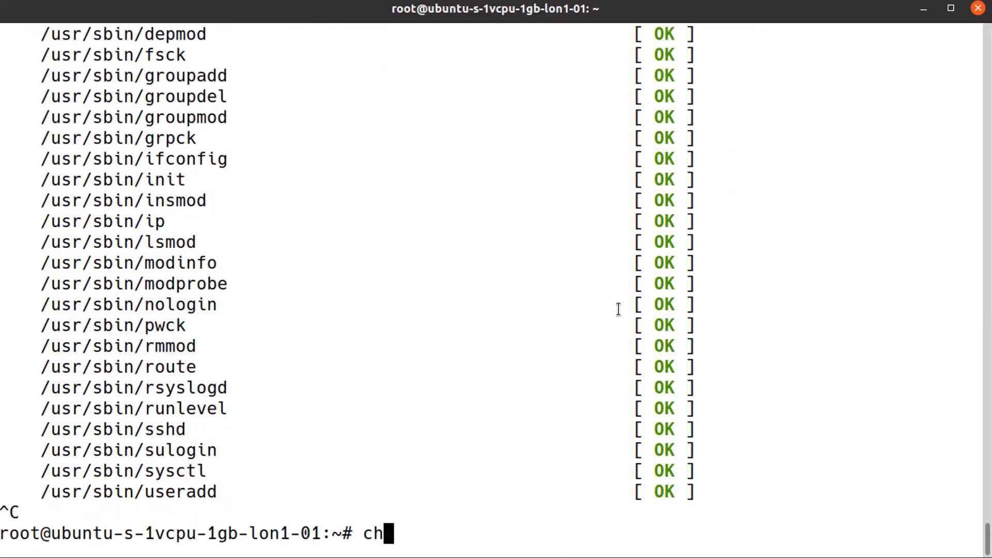
pyautogui.press('Return')
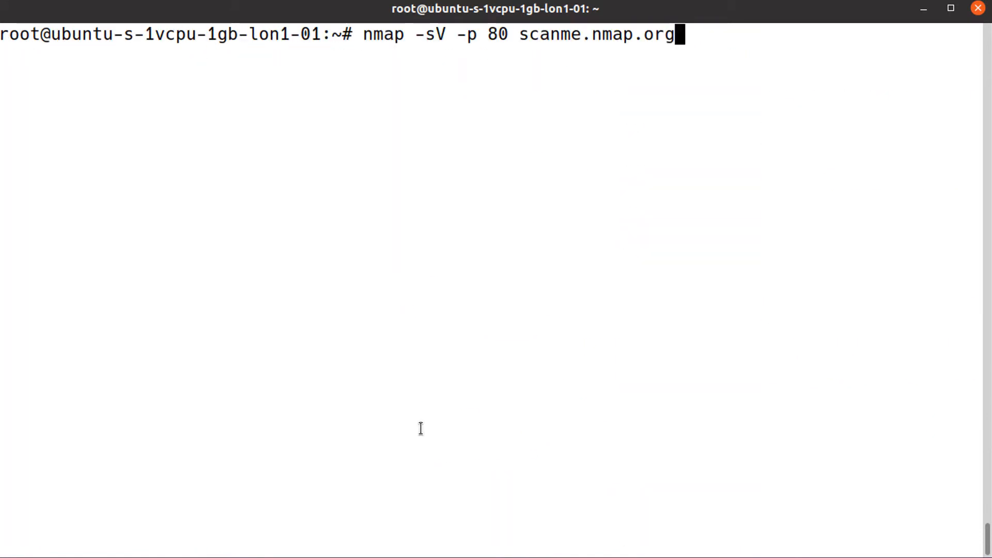
# Run the nmap port 80 scan, then embed secret.txt in mydog.jpg with steghide.
pyautogui.press('Return')
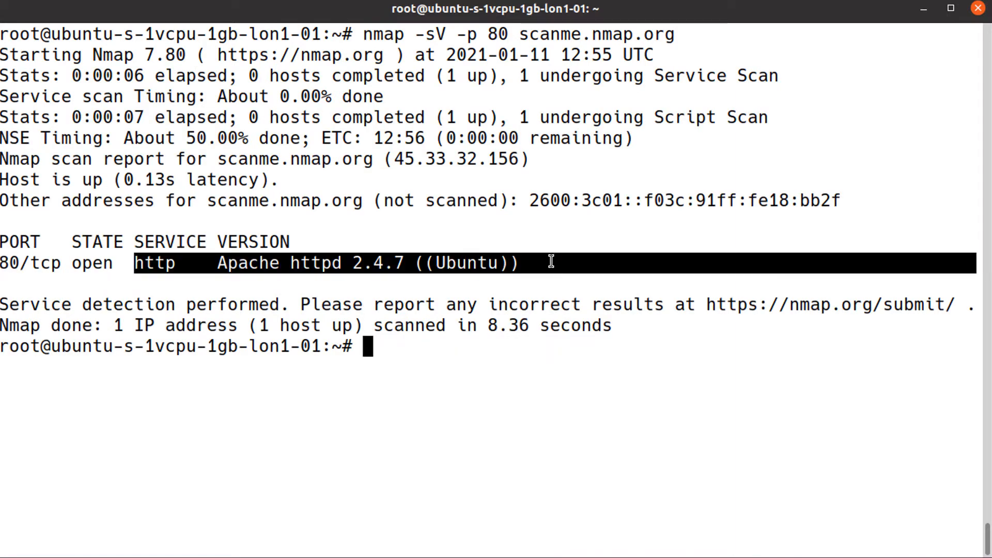
pyautogui.write('steghide embed -ef secret.txt -cf mydog.jpg')
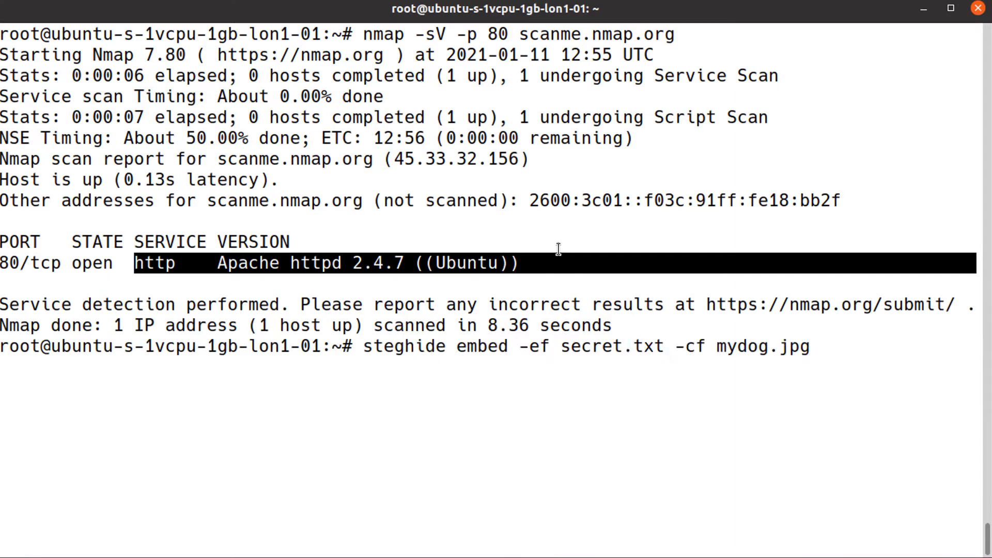
pyautogui.press('Return')
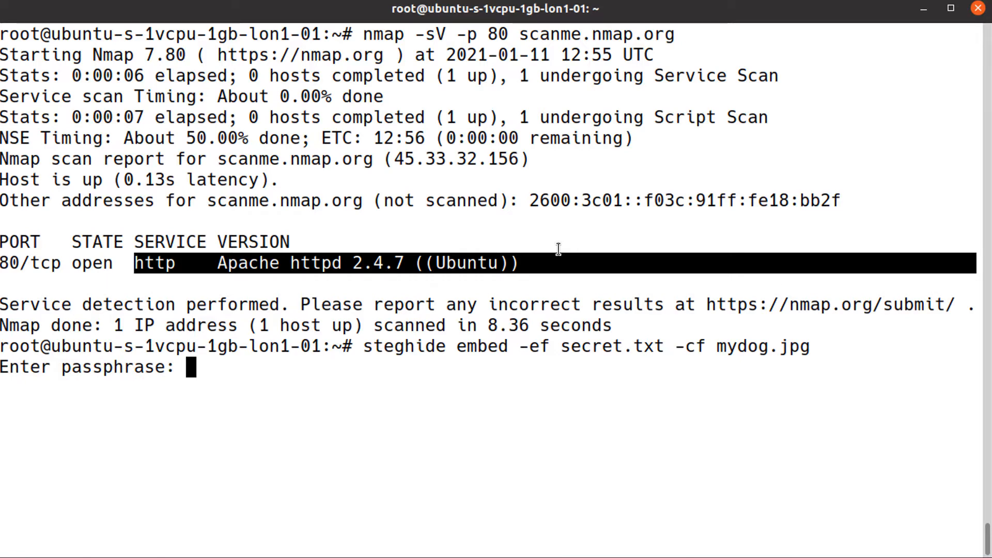
pyautogui.press('Return')
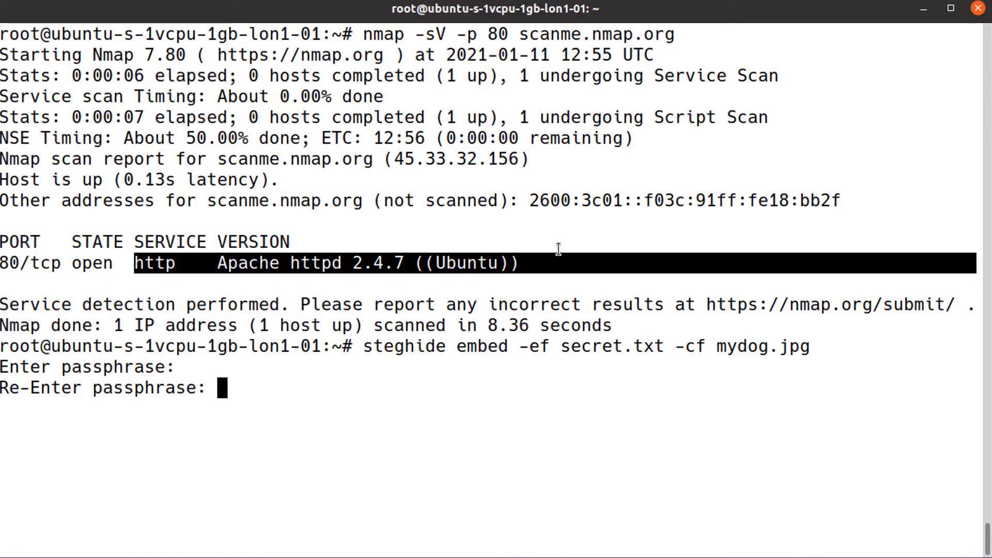
pyautogui.press('Return')
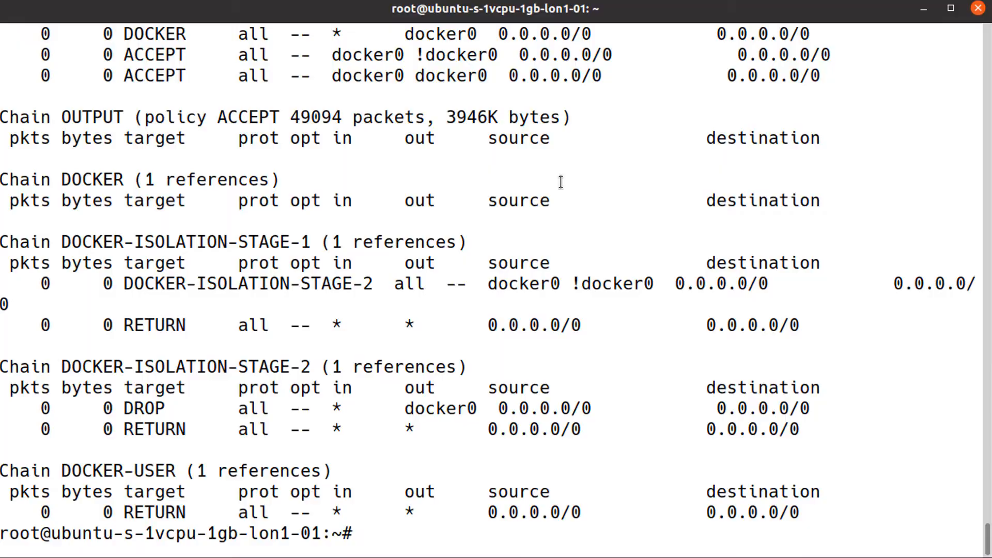
# Begin typing a dig command at the cleared prompt.
pyautogui.write('dig')
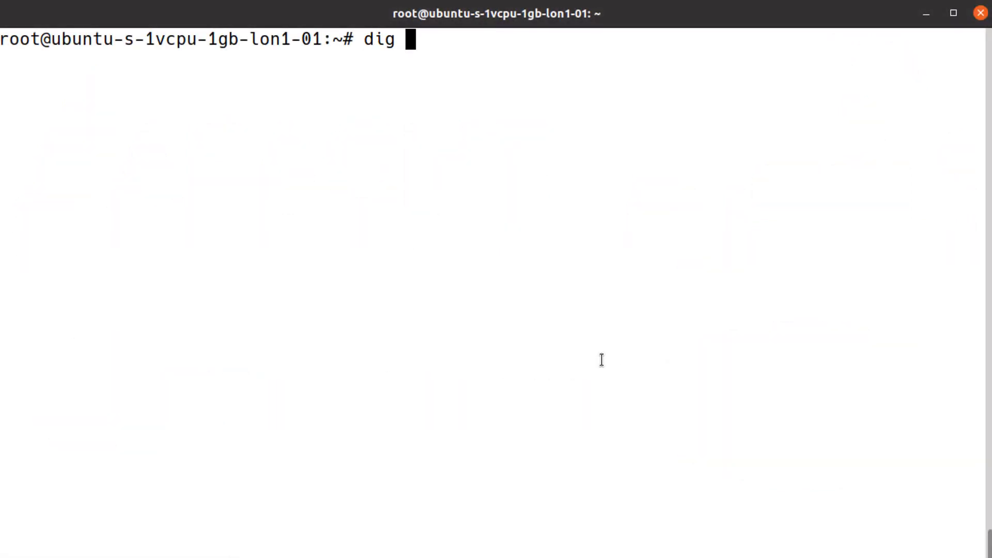
# Run 'dig -t ns .' for root name servers, then curl localhost.
pyautogui.write('-t ns .')
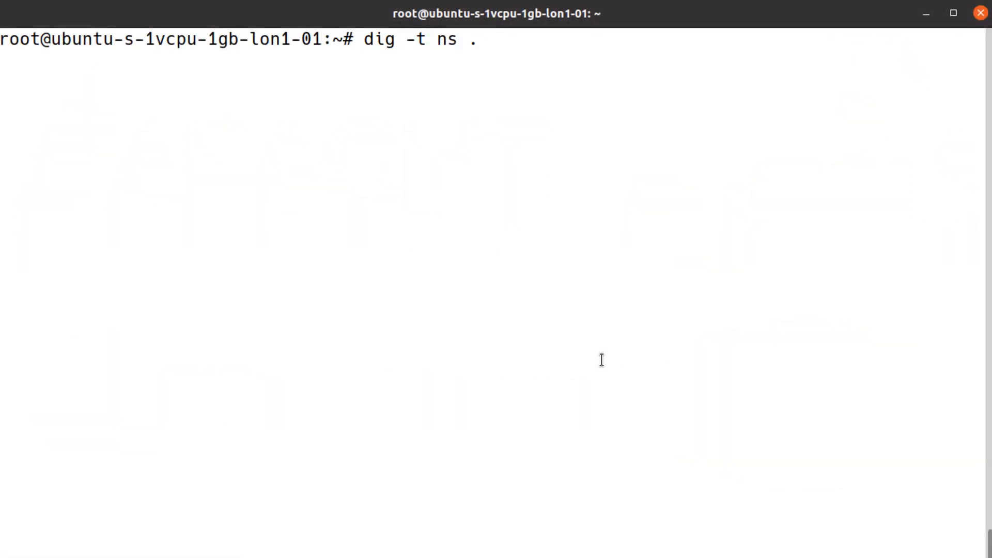
pyautogui.press('Return')
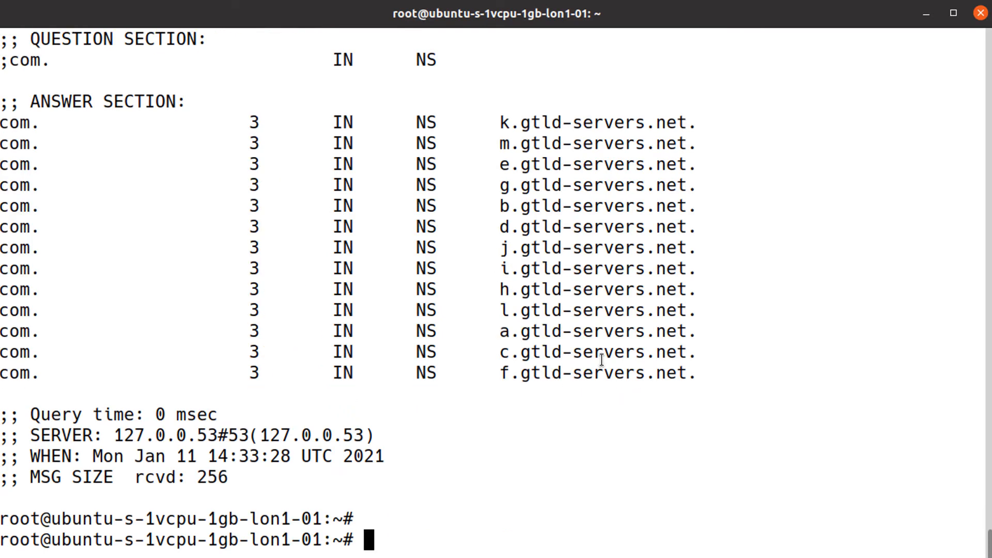
pyautogui.write('curl iden')
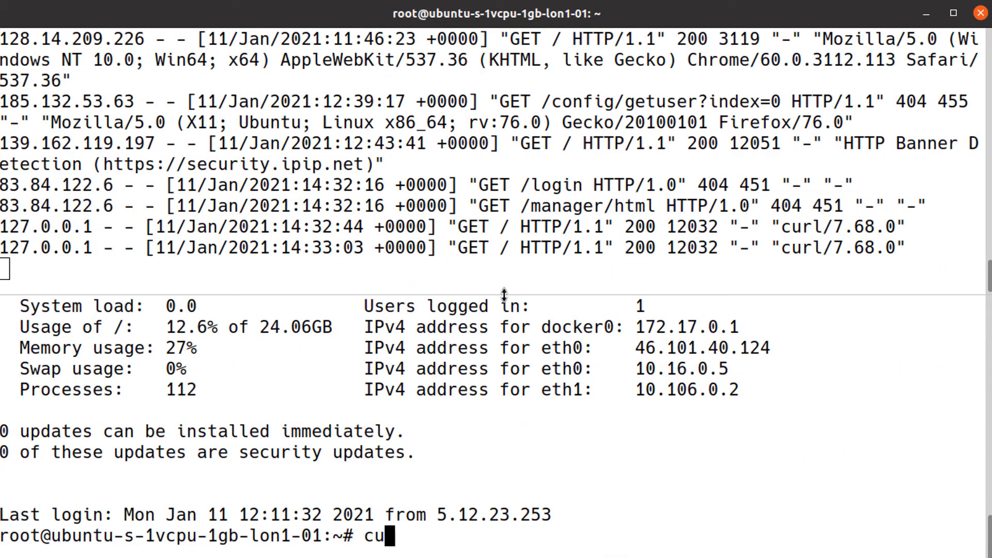
pyautogui.write('rl localhost')
pyautogui.write('cront')
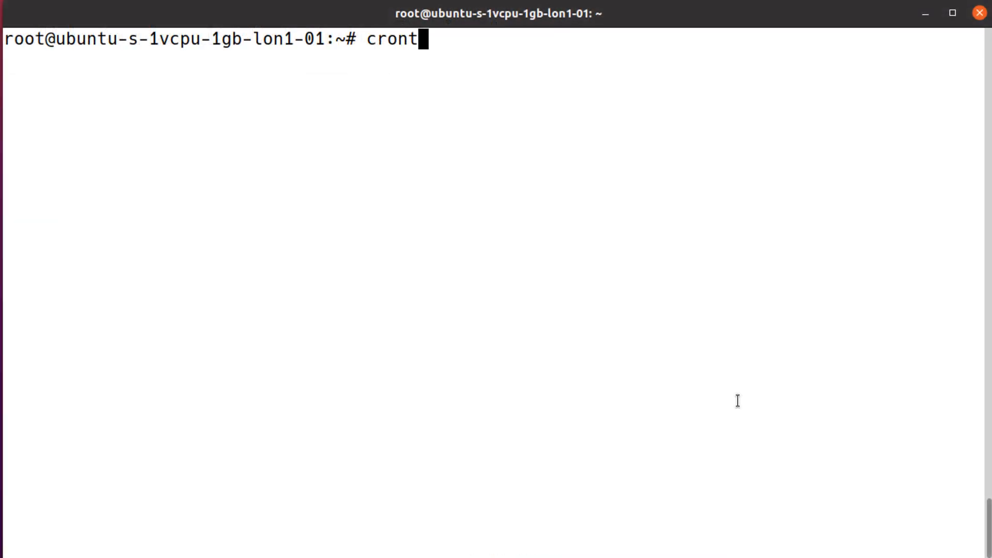
# Add '* 10 1 * * /root/backupall' to root's crontab, then run an Ansible command.
pyautogui.press('Return')
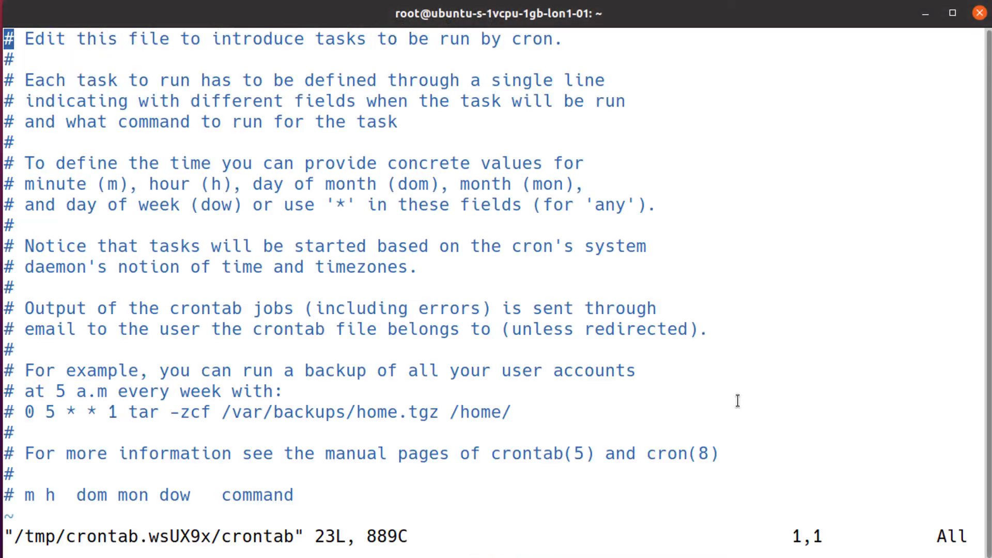
pyautogui.write('* 10 1')
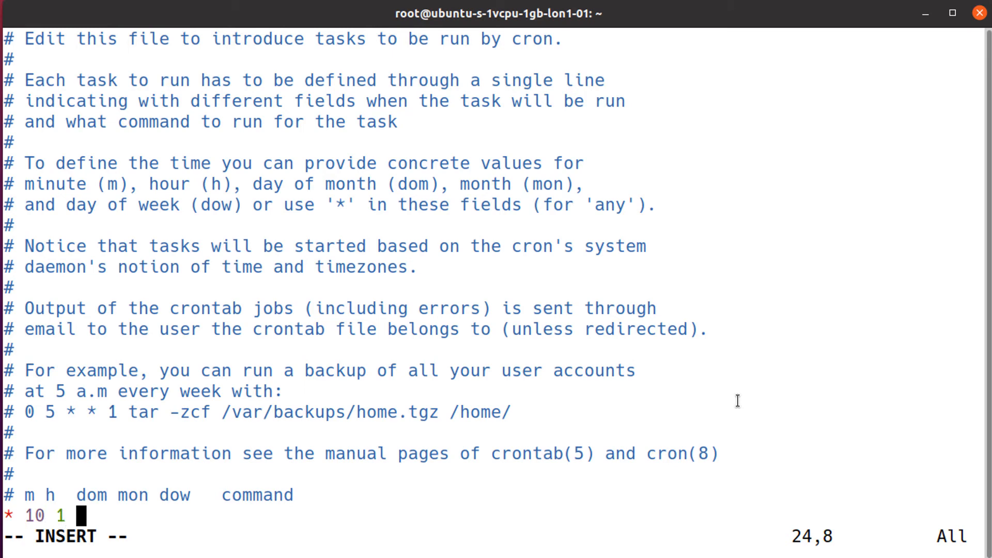
pyautogui.write('* * /root/backupall')
pyautogui.write('ansible')
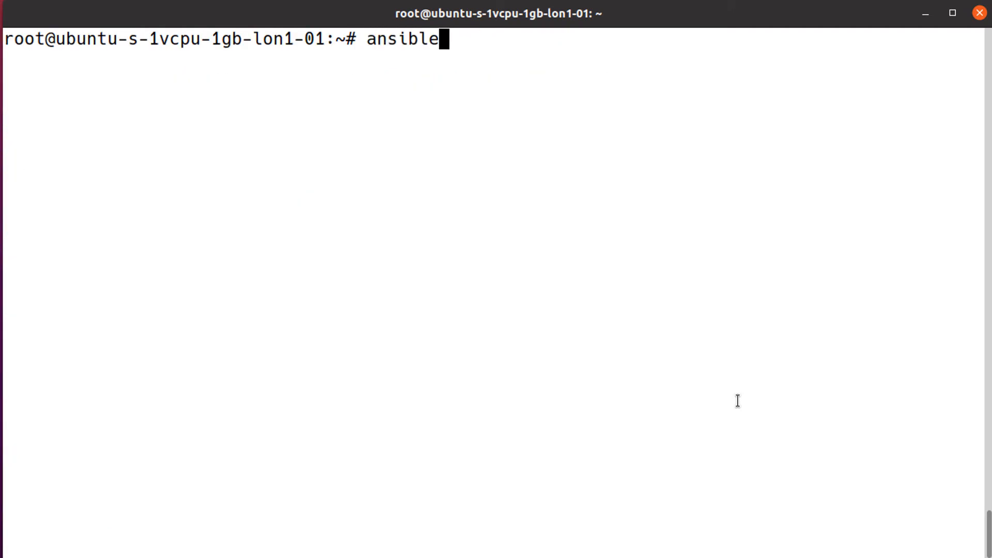
pyautogui.press('Return')
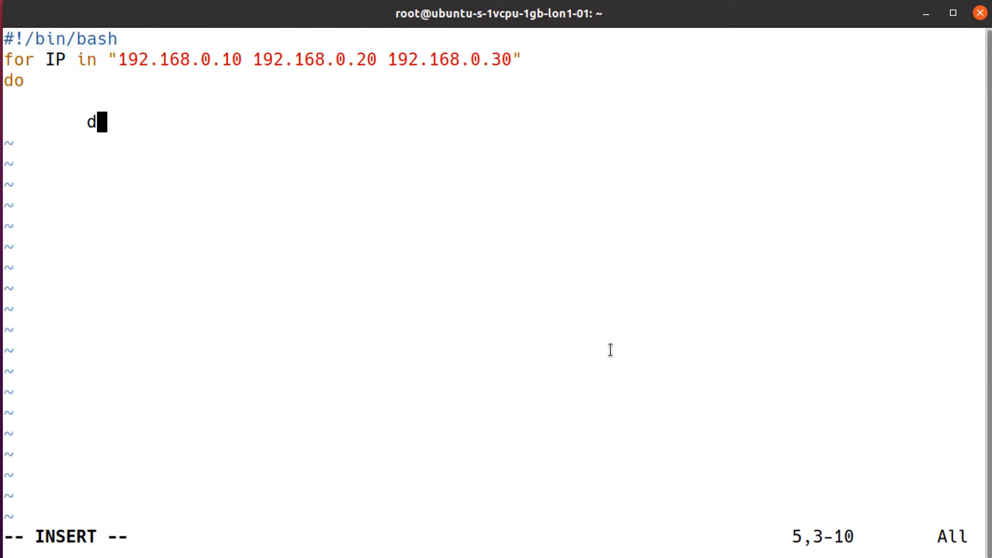
# Type the loop body: echo "Dropping ..." and an iptables '-s $IP -j DROP' rule.
pyautogui.write('echo "Dropping IP $IP')
pyautogui.write('iptables -A INPUT')
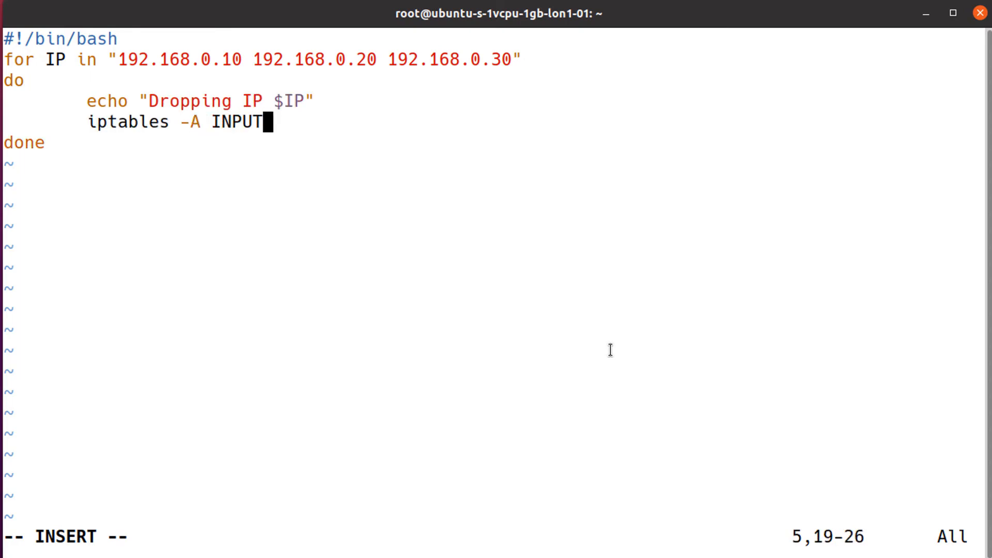
pyautogui.write('-s $IP -j')
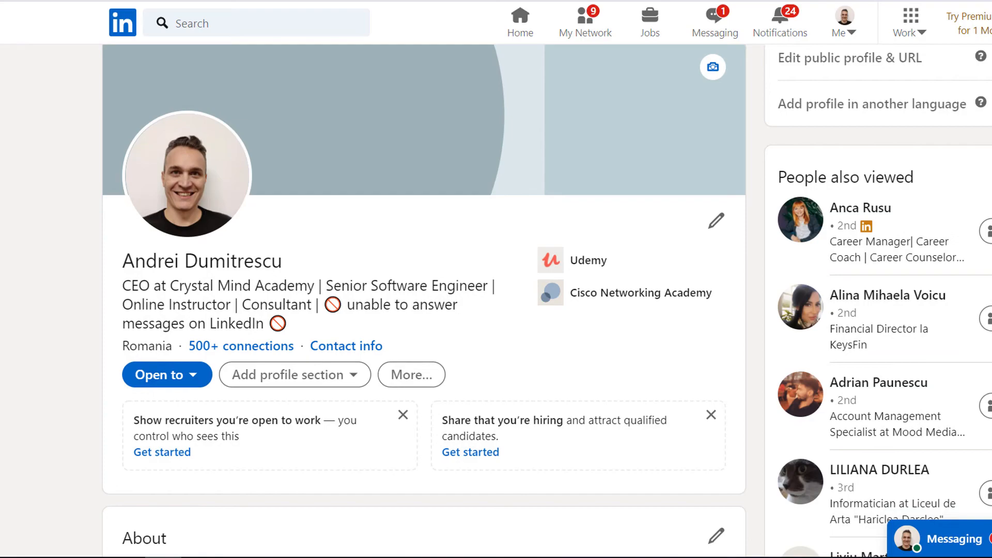
# Scroll the LinkedIn profile down past Featured courses to the Experience section.
pyautogui.scroll(-3)
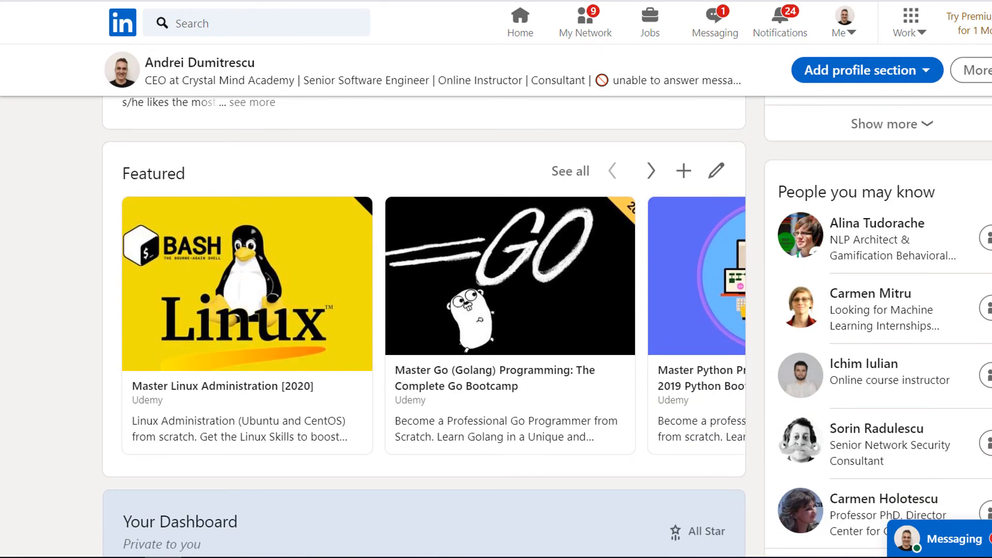
pyautogui.scroll(-3)
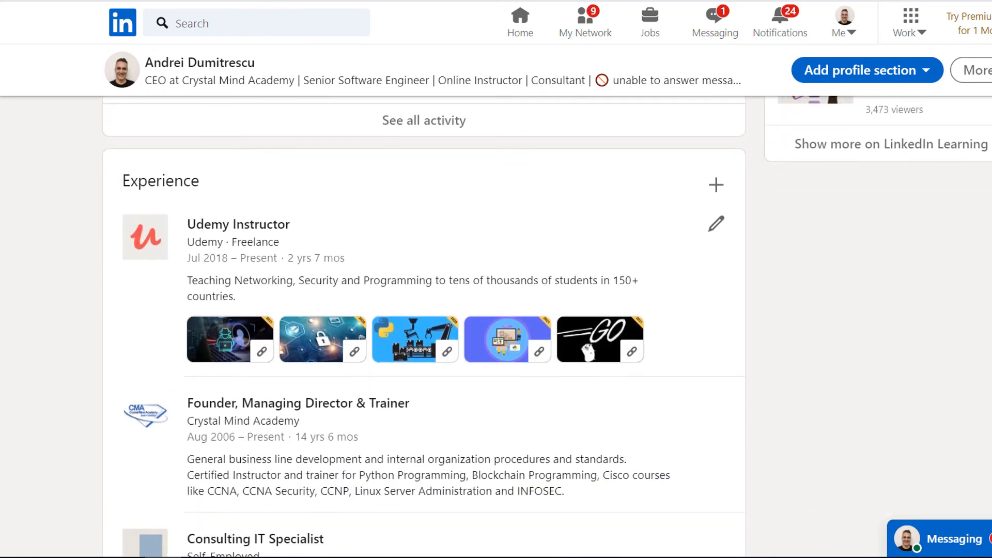
pyautogui.scroll(3)
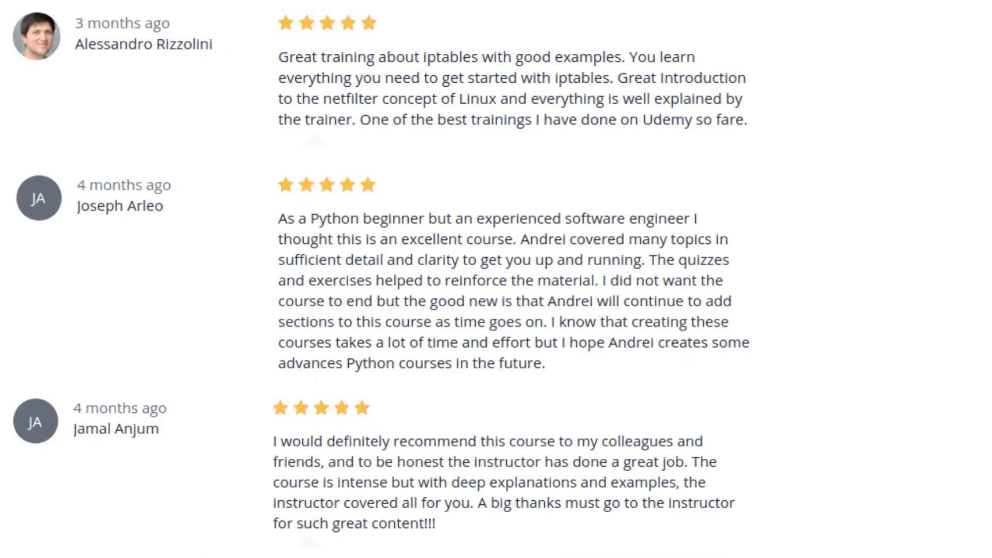
pyautogui.write('syst')
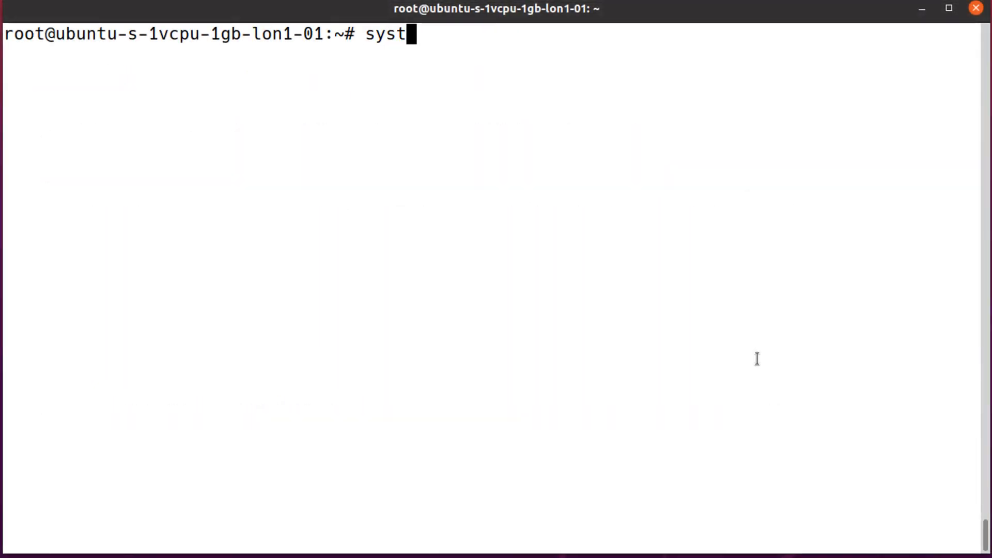
# Check apache2 status, tail the access log, then pull and inspect the centos Docker image.
pyautogui.press('Return')
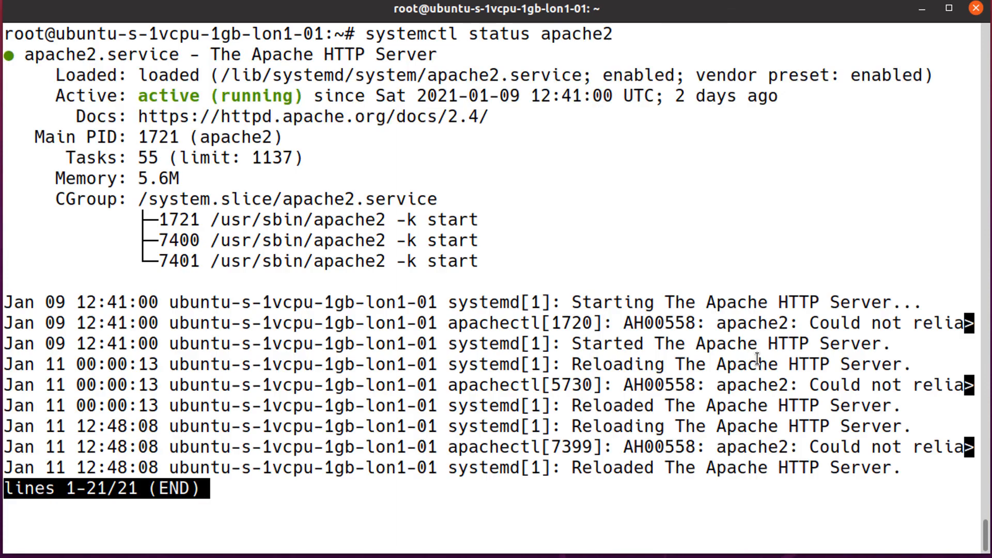
pyautogui.write('tail -f /var/log/')
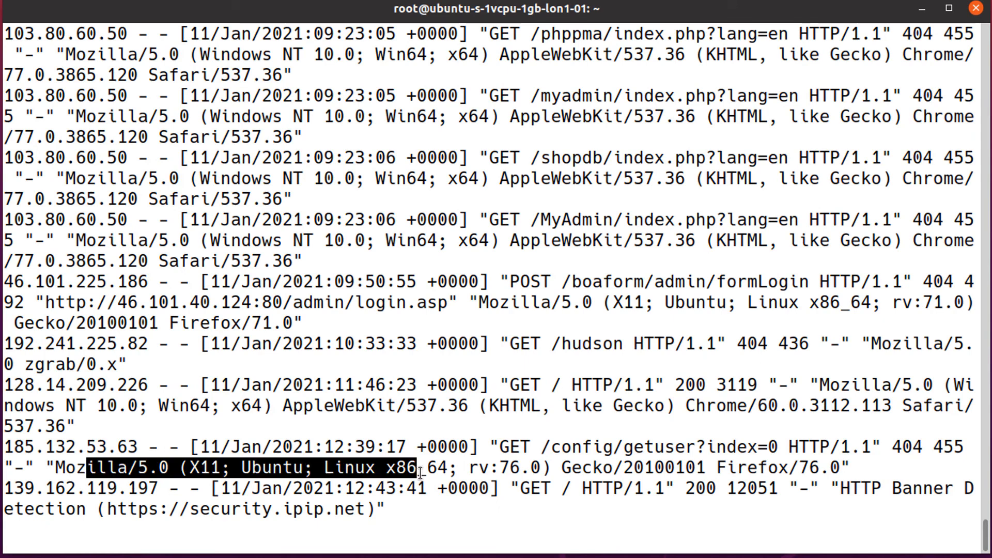
pyautogui.write('docker pull centos')
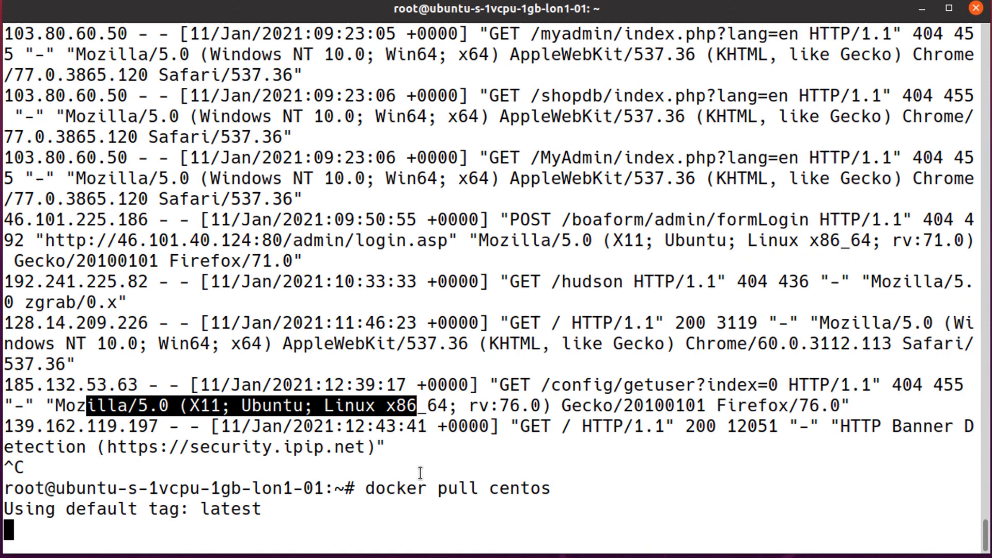
pyautogui.write('docker ins')
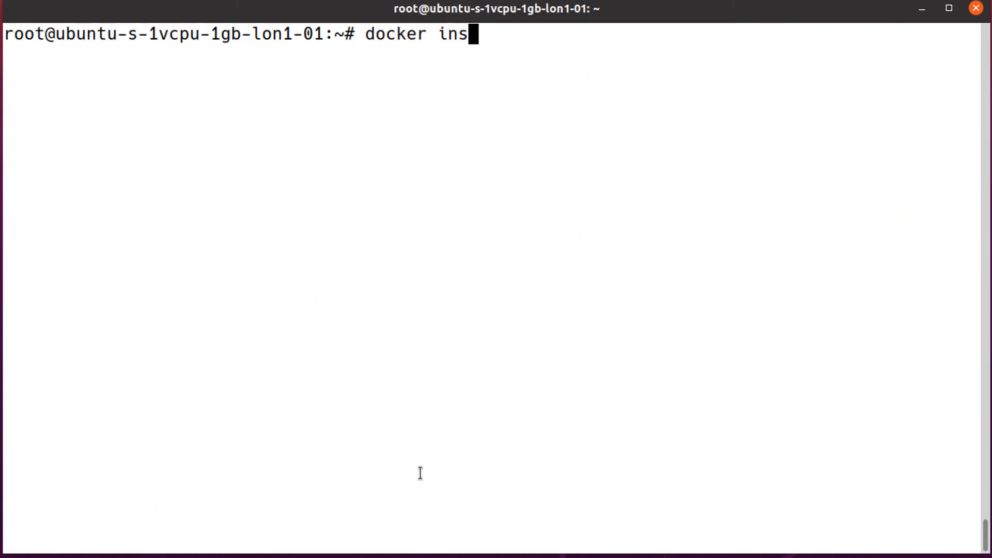
pyautogui.press('Return')
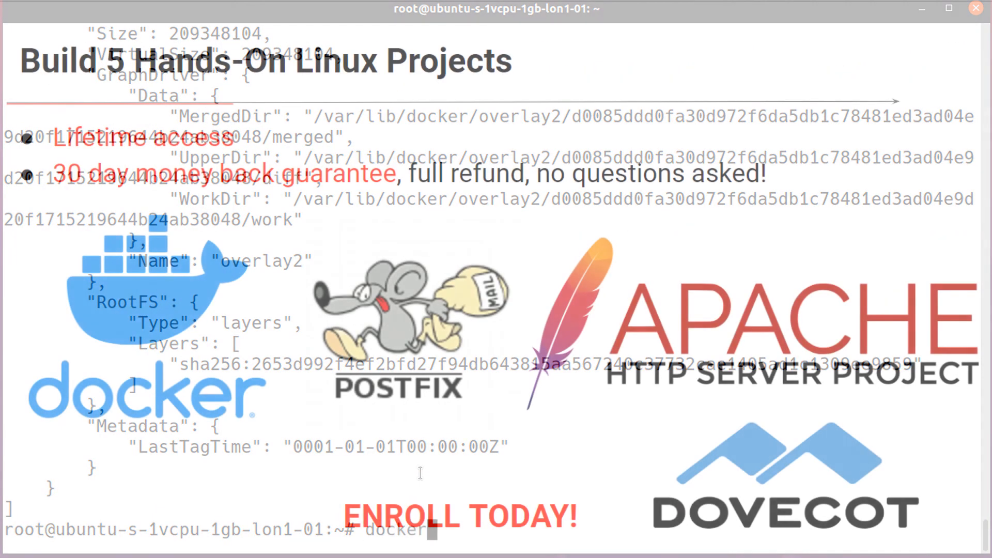